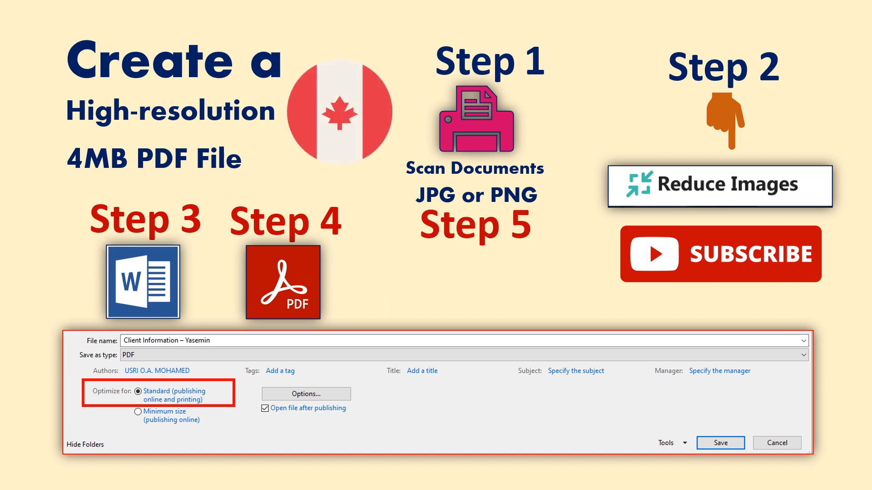
- Preview the Canada Flag photo in Downloads and confirm its 2.48 MB size
click(720, 443)
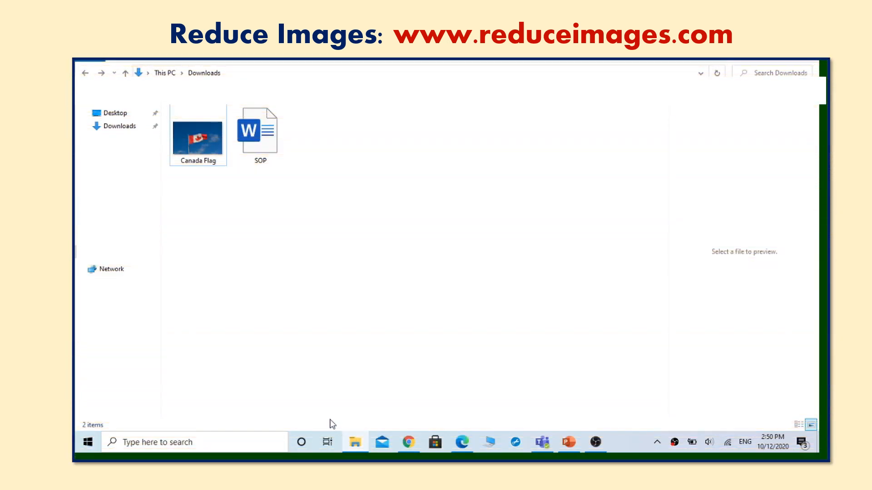
mouse_move(250, 223)
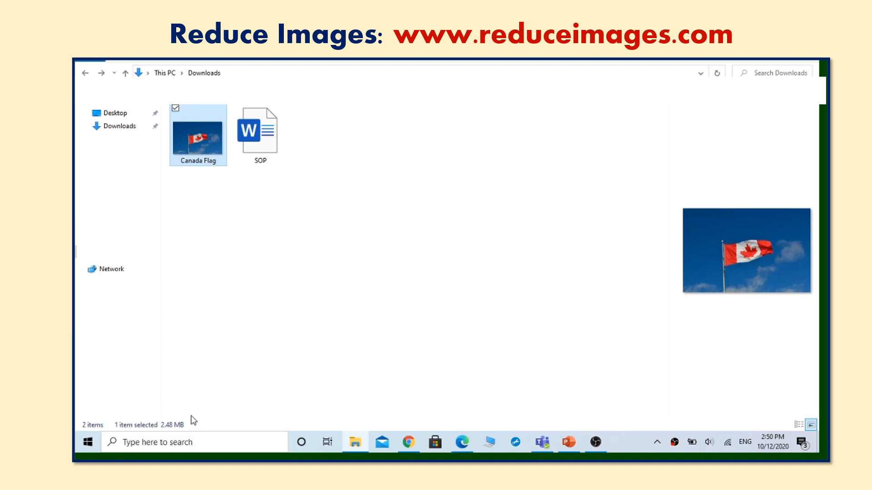
mouse_move(178, 409)
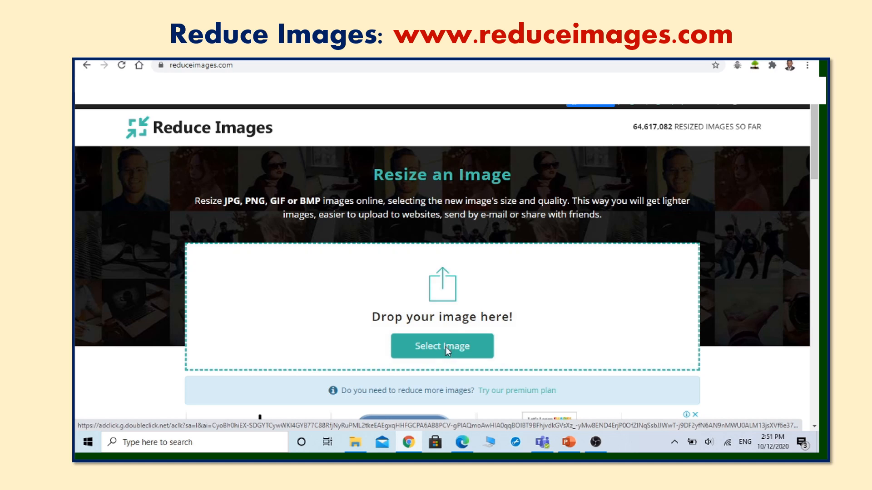
- Upload Canada Flag.jpg from Downloads, shown as 4928 × 3264 at 2.49 MB
click(442, 346)
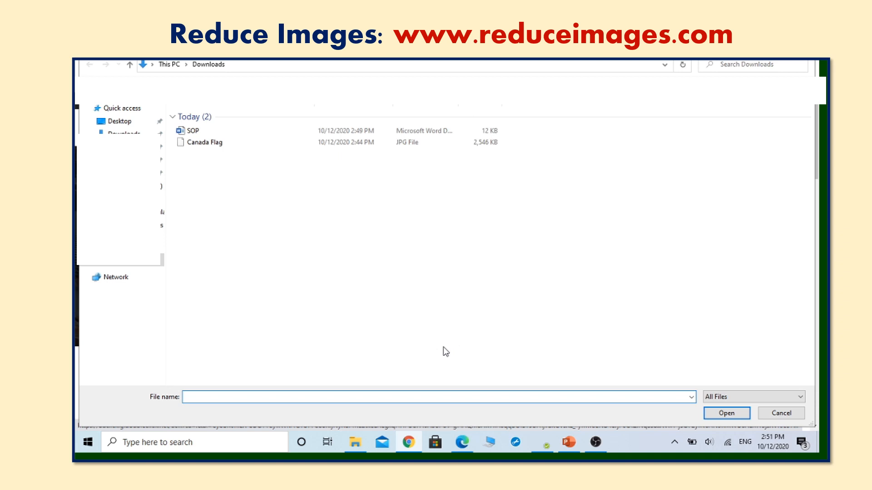
click(205, 142)
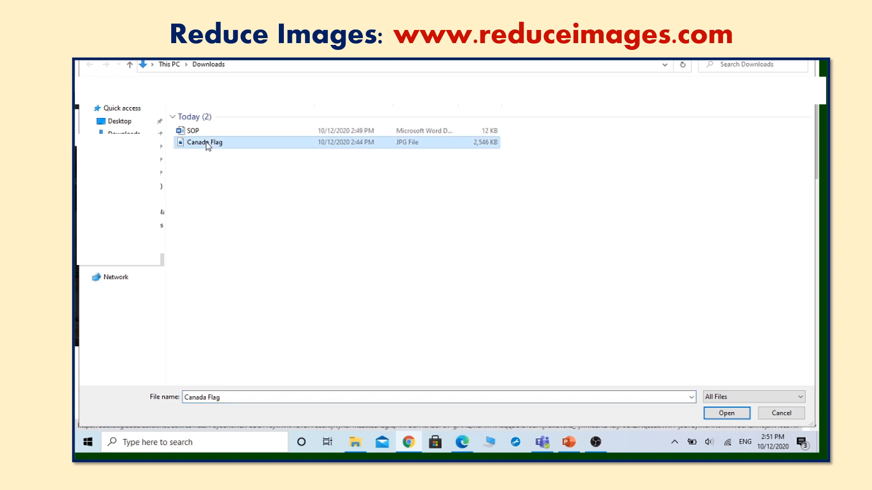
click(726, 413)
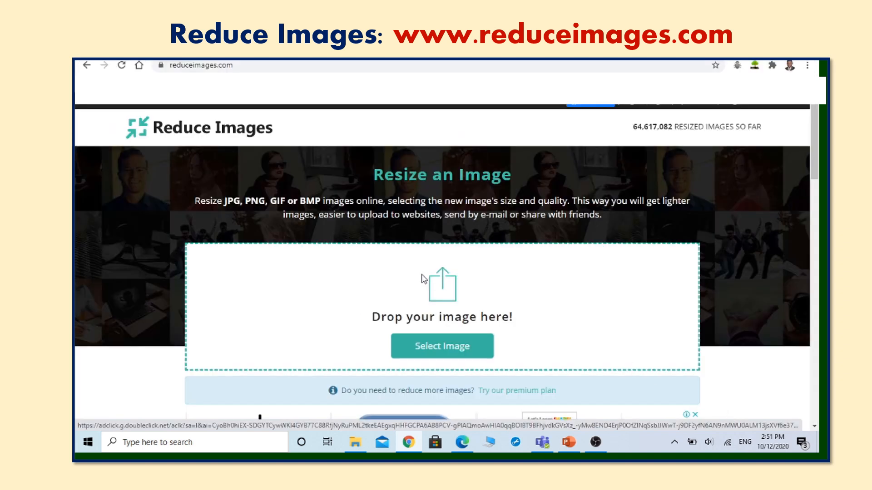
click(441, 346)
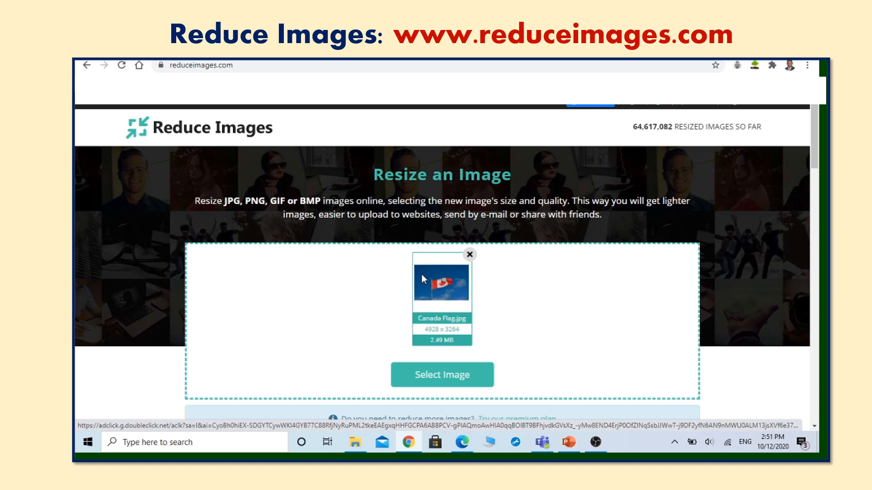
scroll(down, 3)
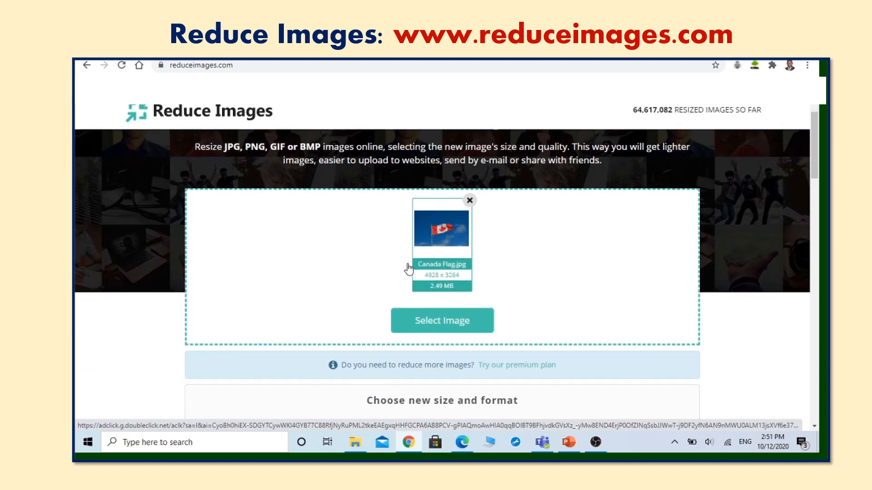
mouse_move(411, 268)
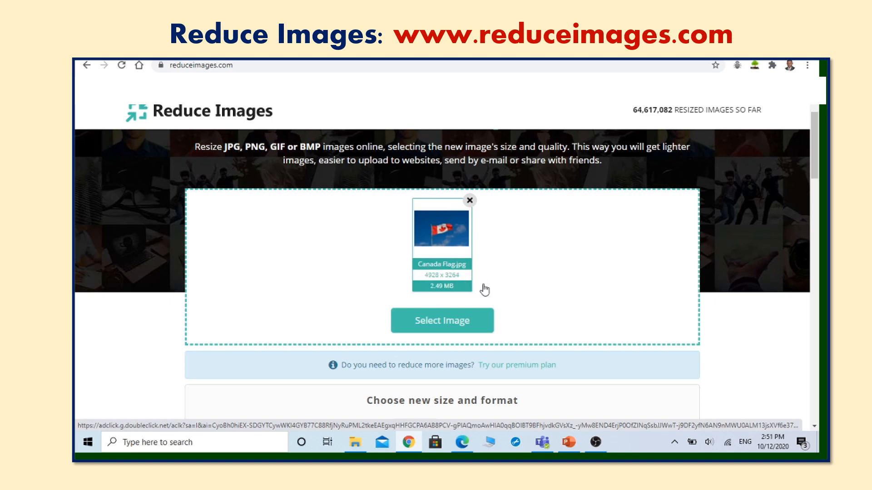
- Set width to 10 percent, keep JPG at 90 quality, and resize the image
scroll(down, 3)
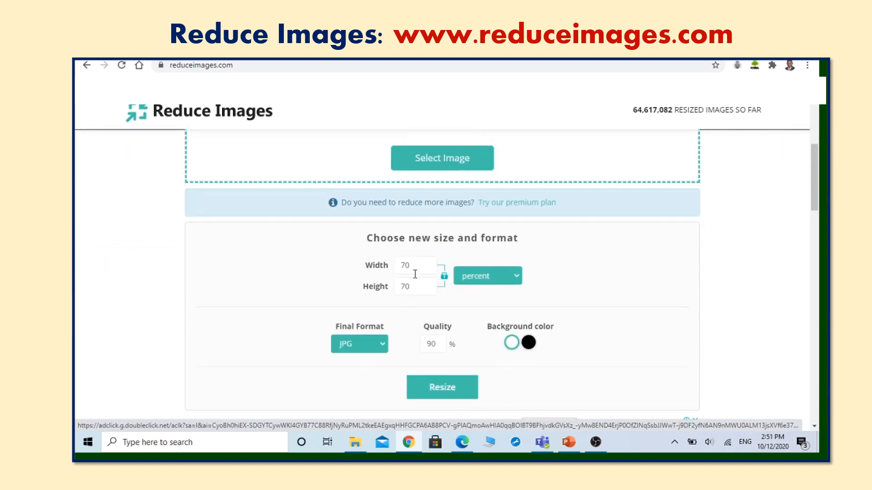
click(414, 265)
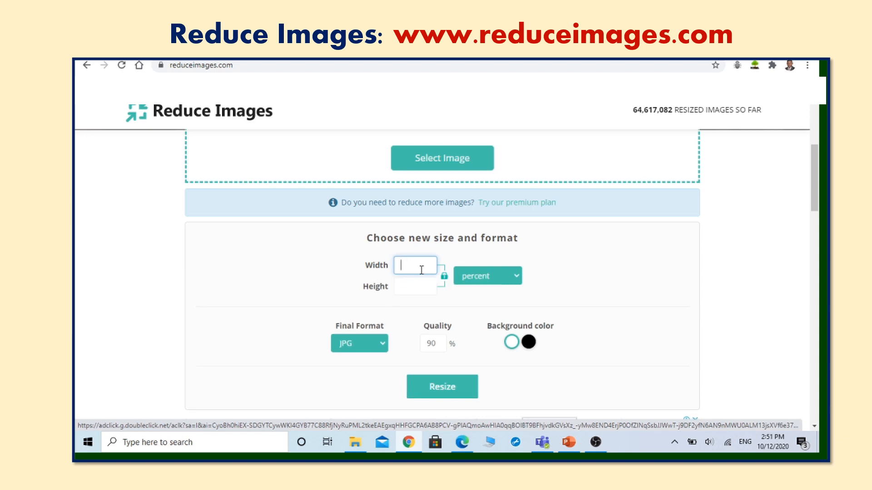
text(10)
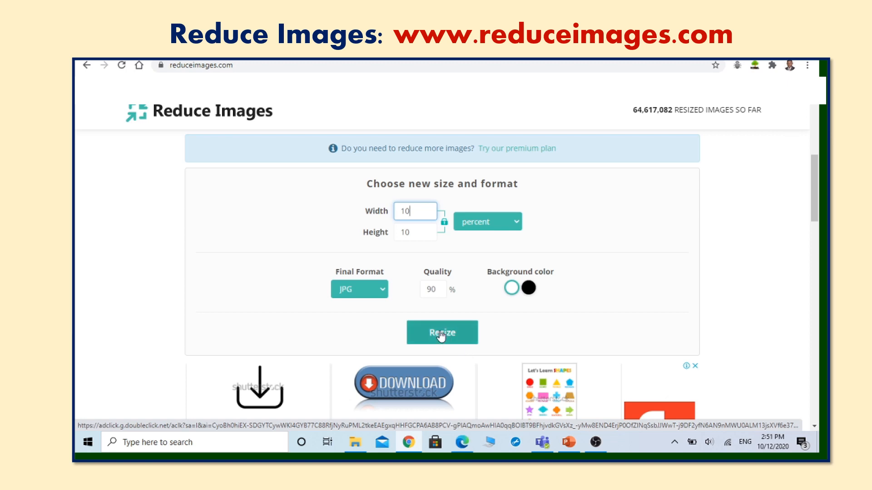
scroll(down, 3)
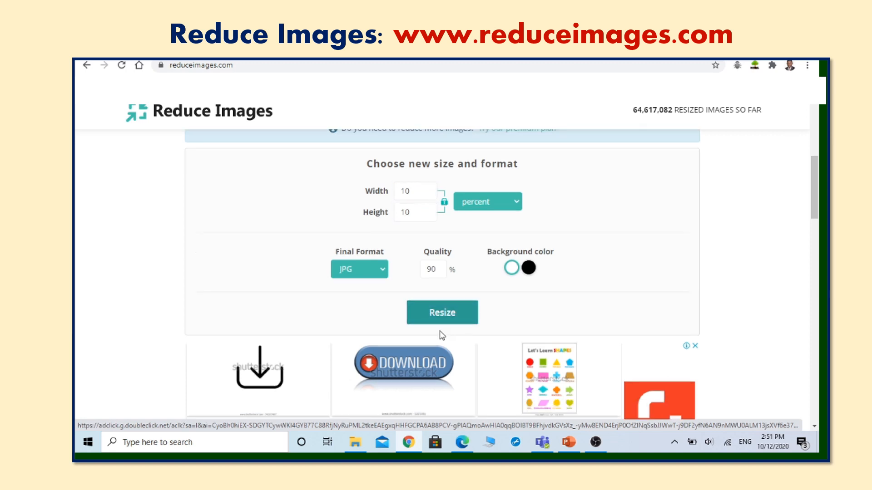
scroll(down, 3)
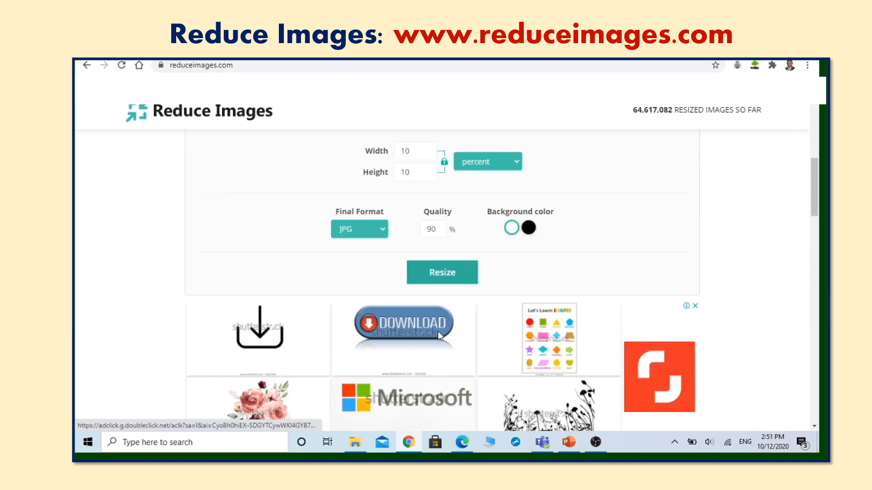
click(441, 273)
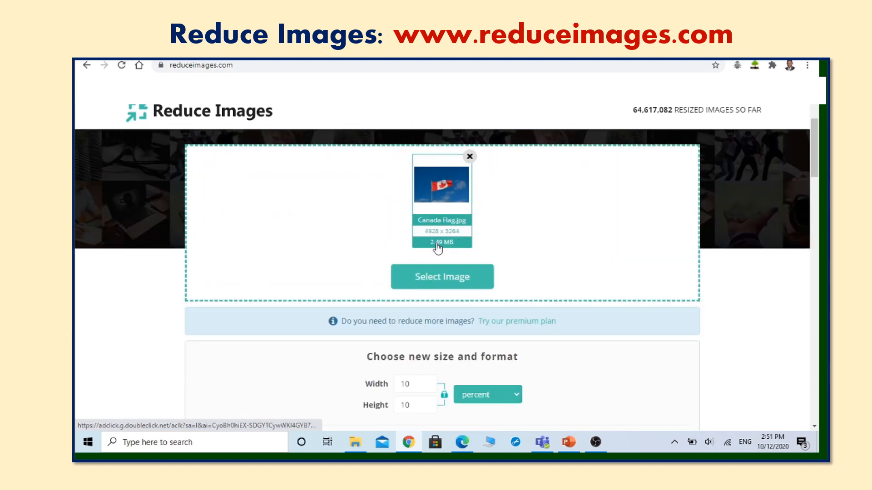
mouse_move(392, 240)
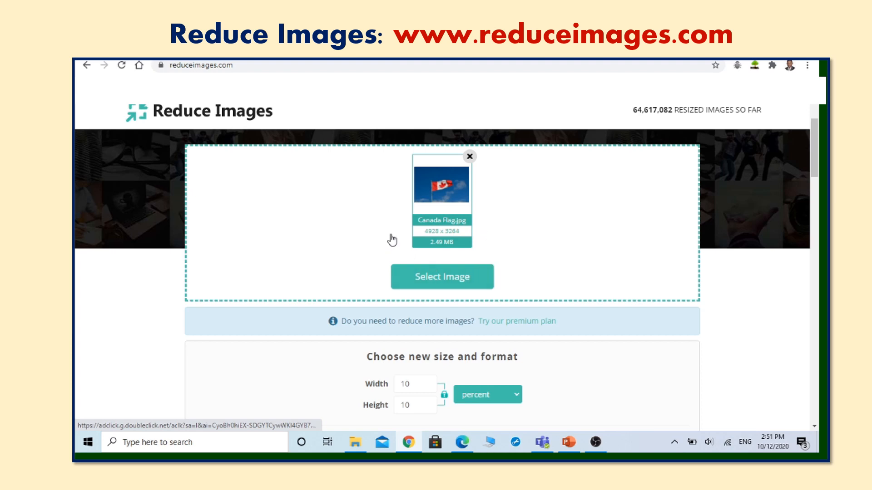
- Download the resized 17.11 KB Canada Flag.jpg, saved as Canada Flag (1)
scroll(down, 3)
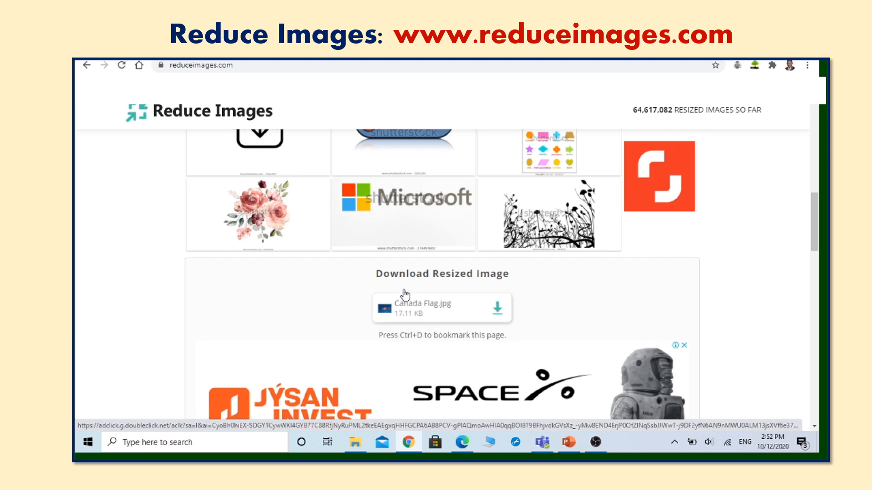
click(498, 308)
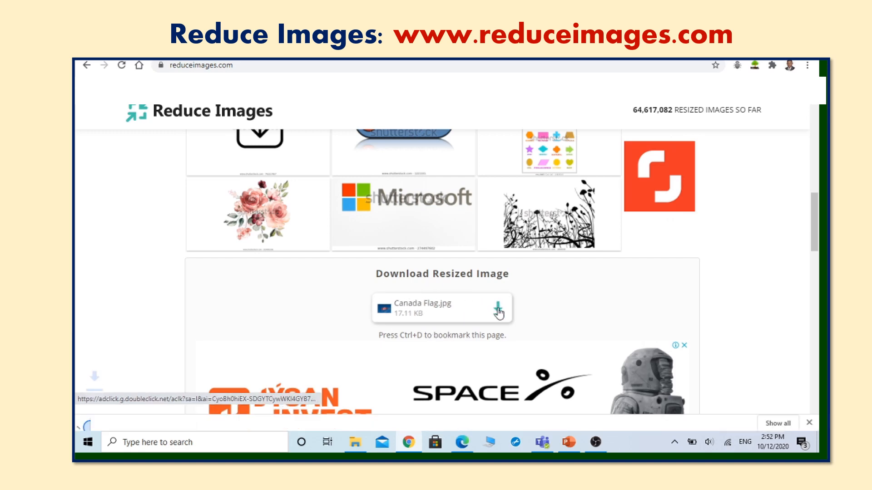
click(499, 308)
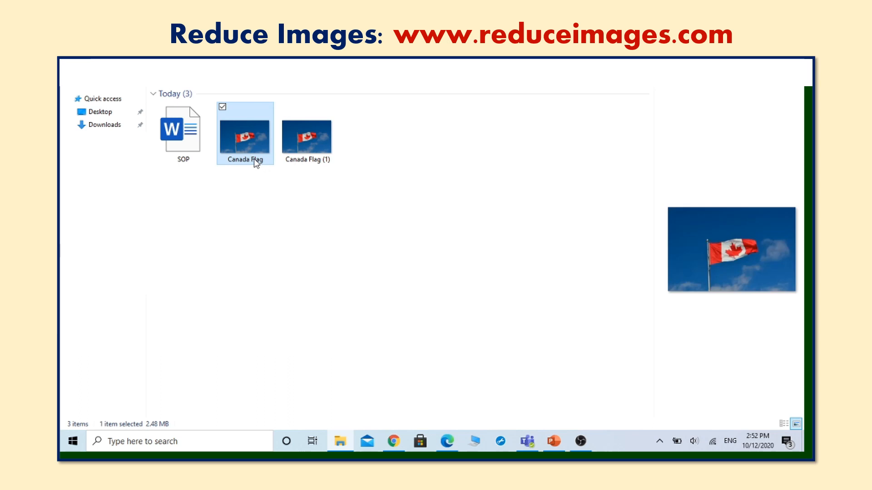
mouse_move(173, 421)
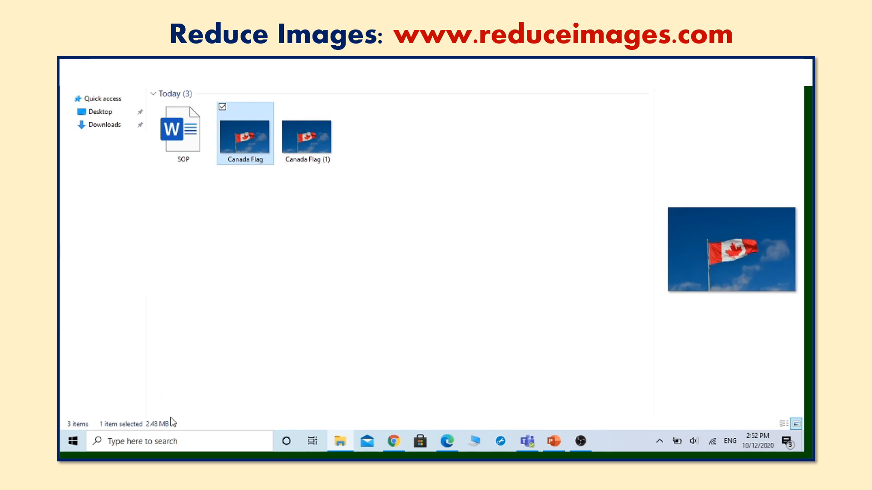
- Compare Canada Flag (2.48 MB) against Canada Flag (1) (17.1 KB), then open SOP
click(307, 134)
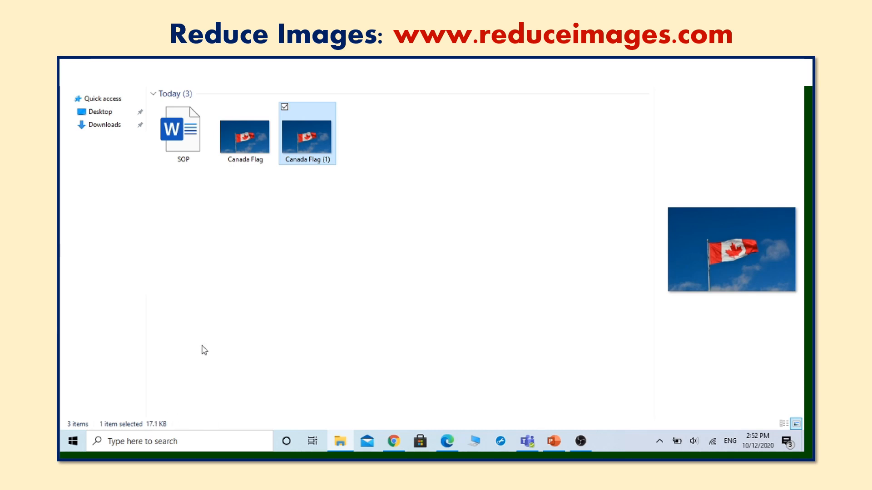
click(243, 133)
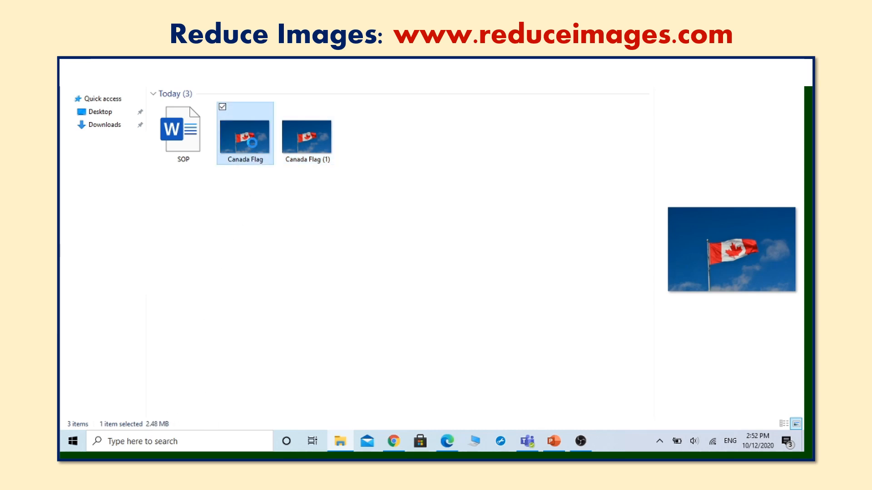
right_click(244, 134)
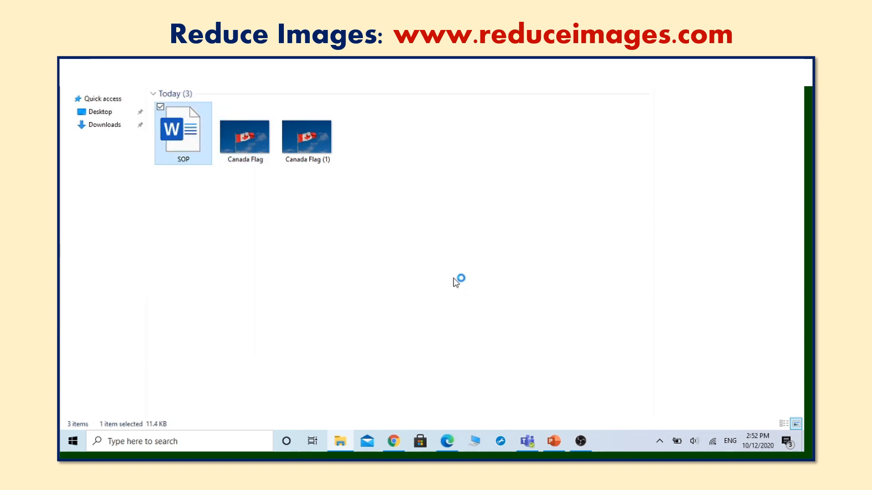
double_click(183, 129)
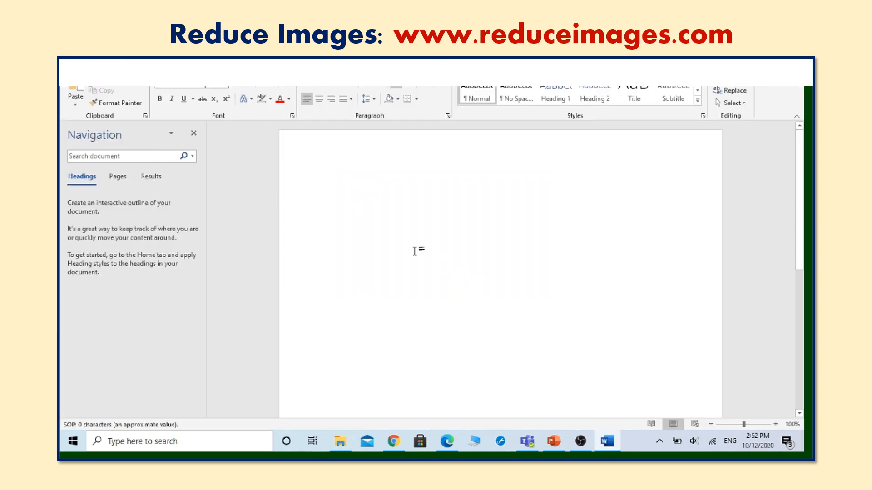
- Shrink the original flag photo in the SOP document, then return to Downloads
click(193, 133)
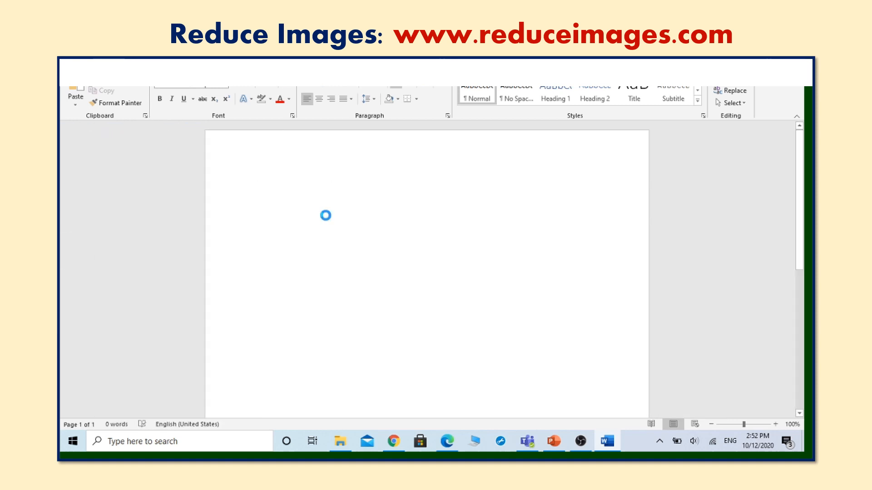
mouse_move(327, 216)
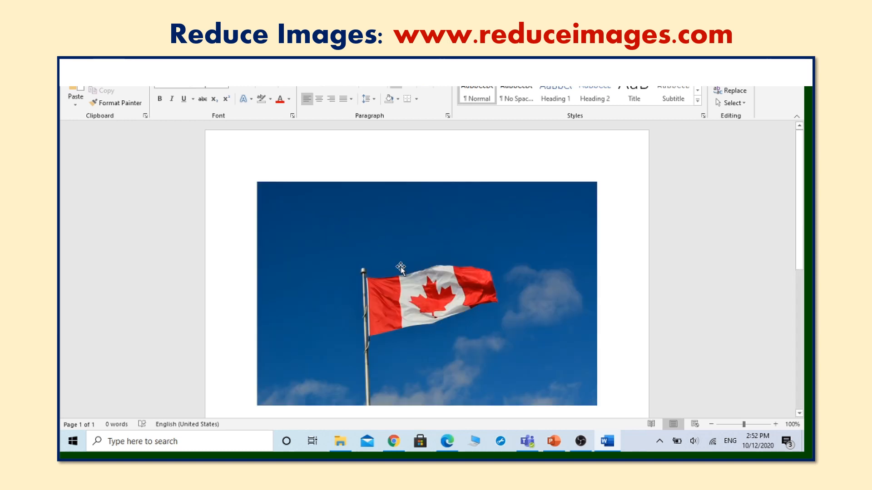
click(400, 295)
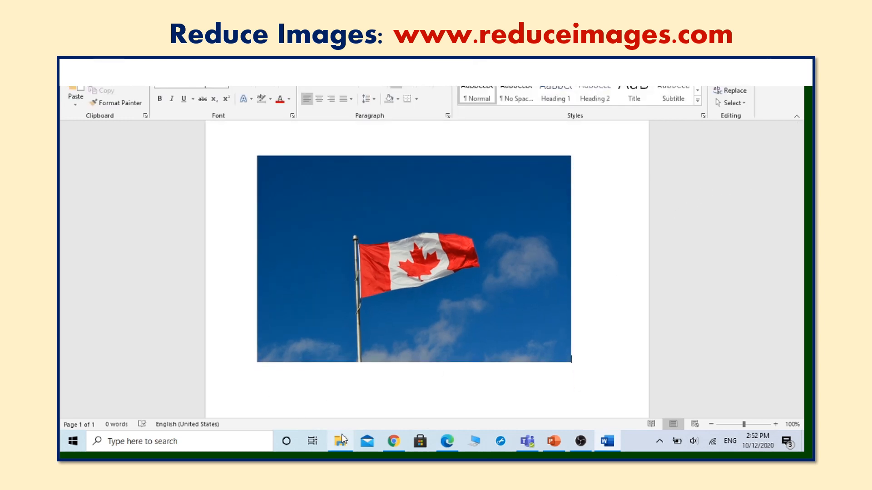
click(340, 440)
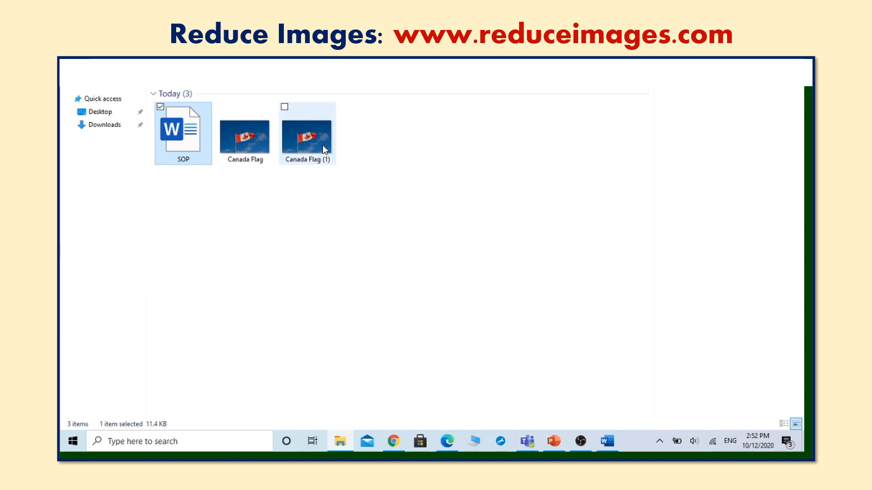
- Copy the reduced Canada Flag (1) image and switch back to Word to paste it
right_click(307, 133)
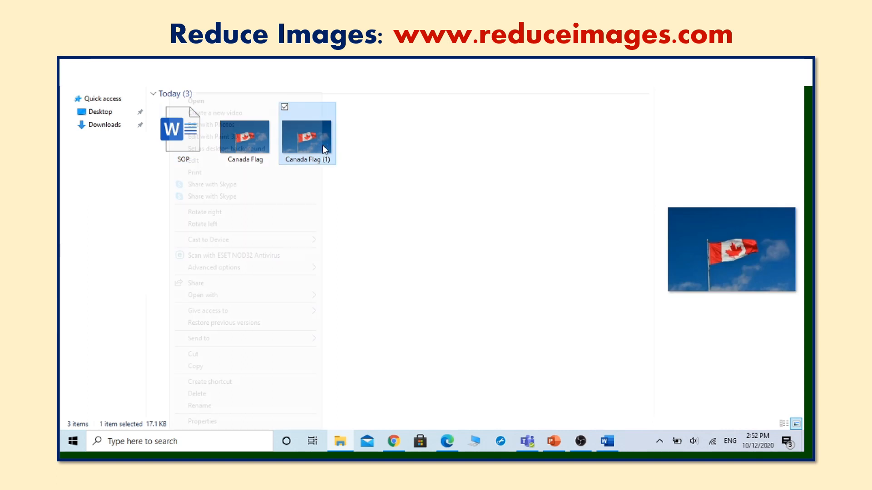
click(195, 371)
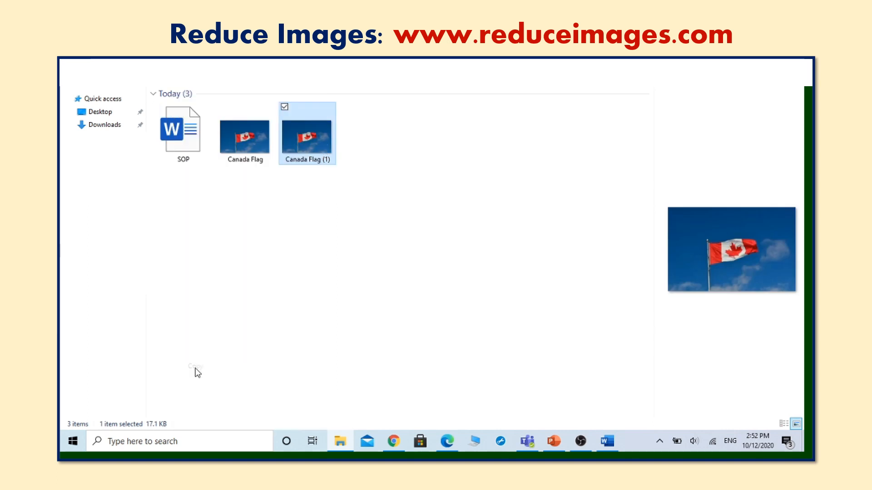
mouse_move(341, 441)
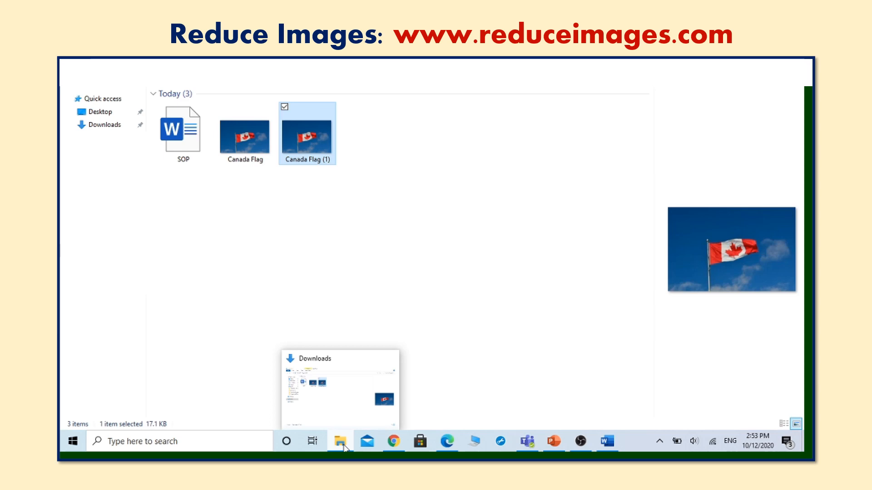
click(606, 441)
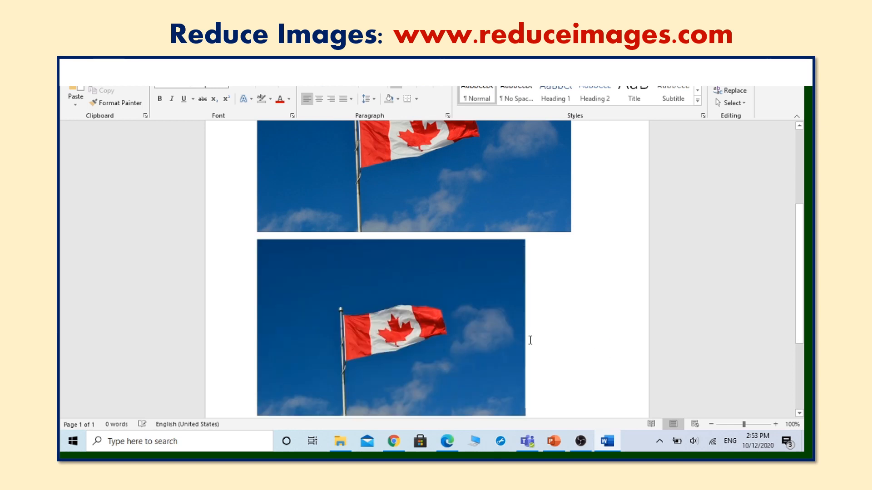
click(389, 328)
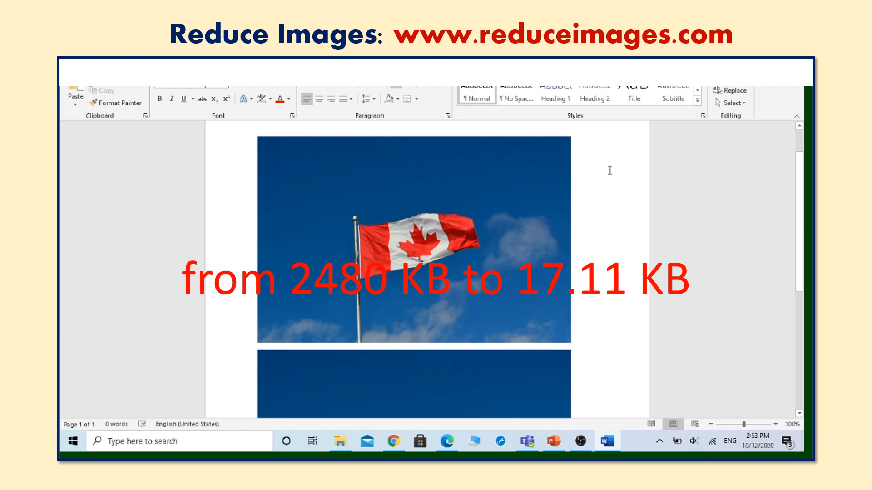
scroll(down, 3)
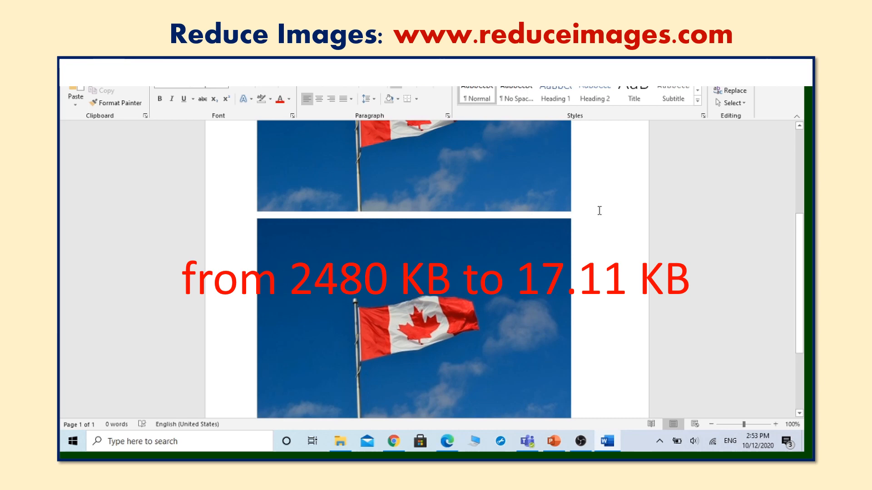
scroll(down, 3)
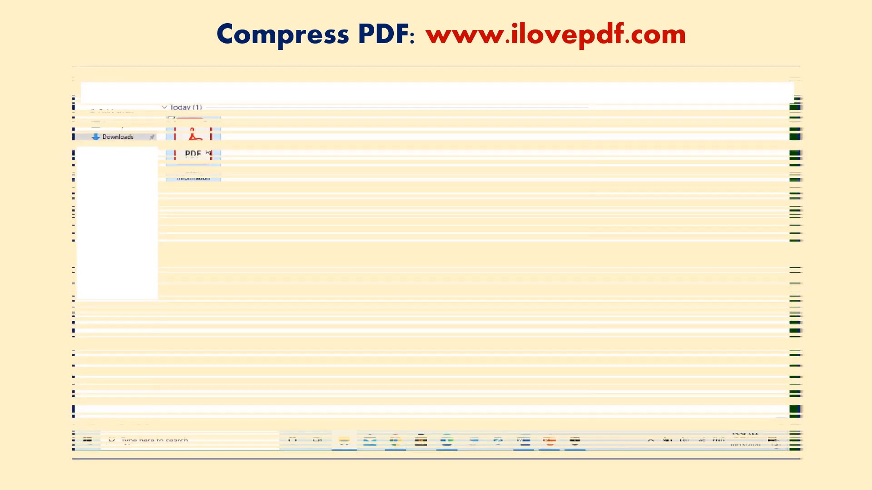
- Select the Client Information PDF to confirm it has 53 pages at 7.91 MB
click(193, 139)
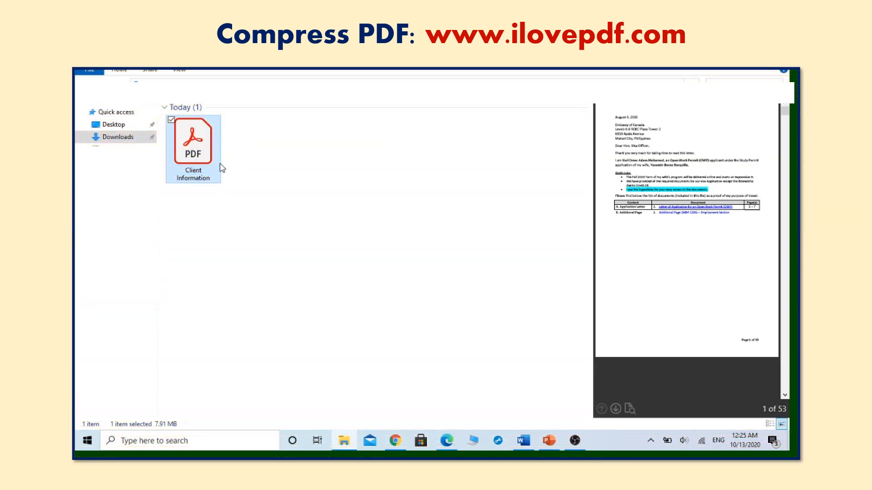
mouse_move(193, 136)
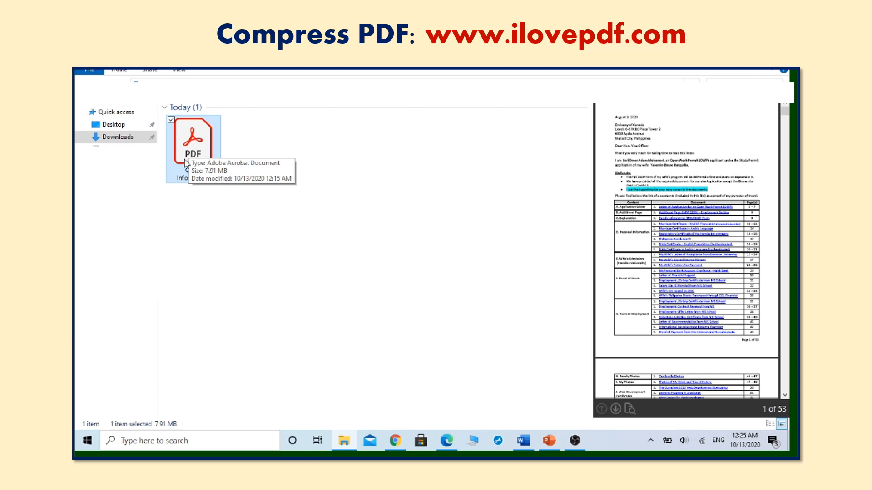
mouse_move(185, 324)
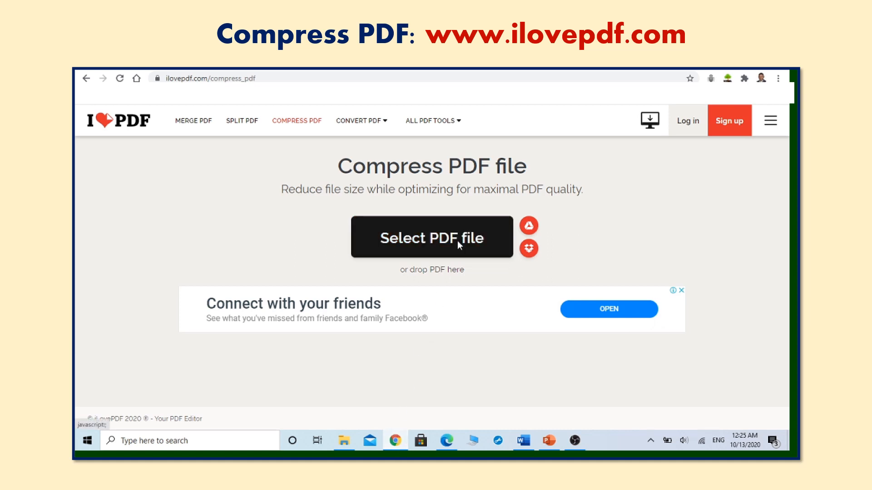
- Upload Client Information.pdf from Downloads to iLovePDF's Compress PDF page
click(431, 237)
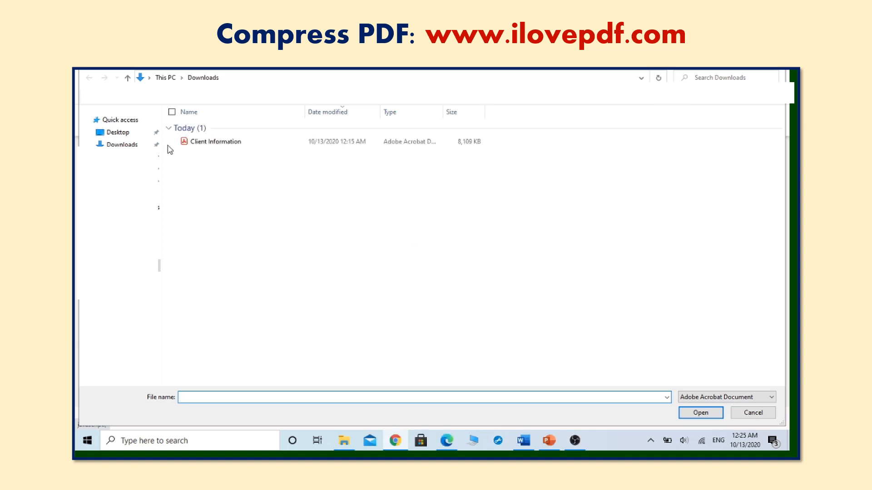
click(216, 141)
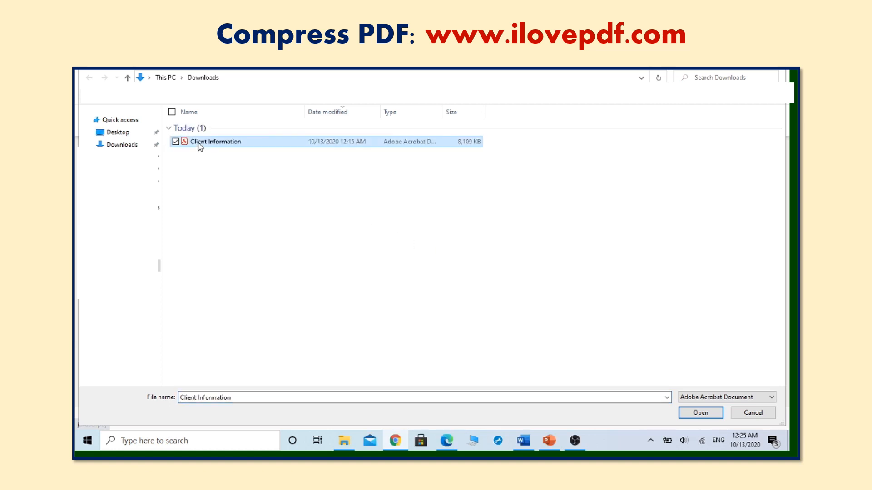
click(700, 413)
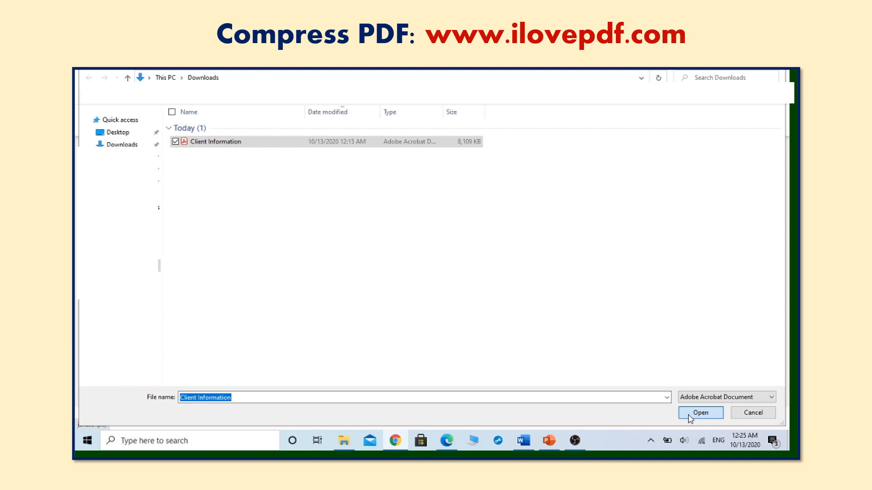
click(700, 412)
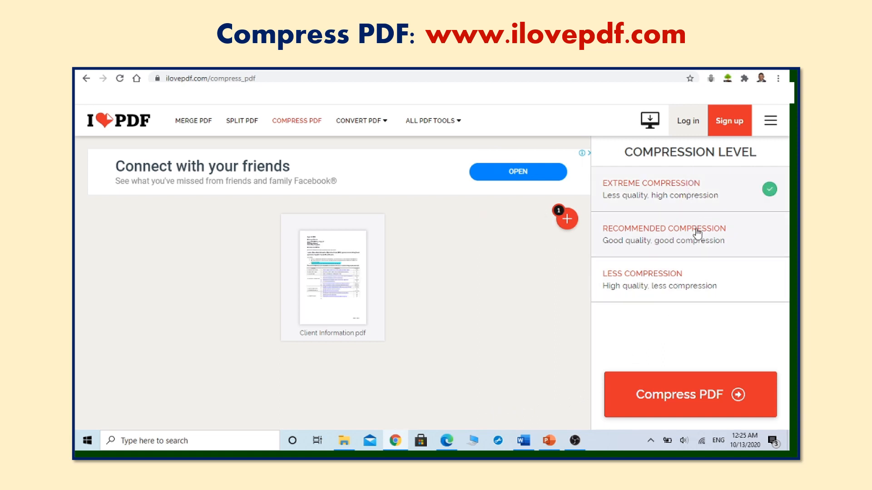
- Try less compression, settle on recommended, and compress the PDF to 3.91 MB
click(642, 279)
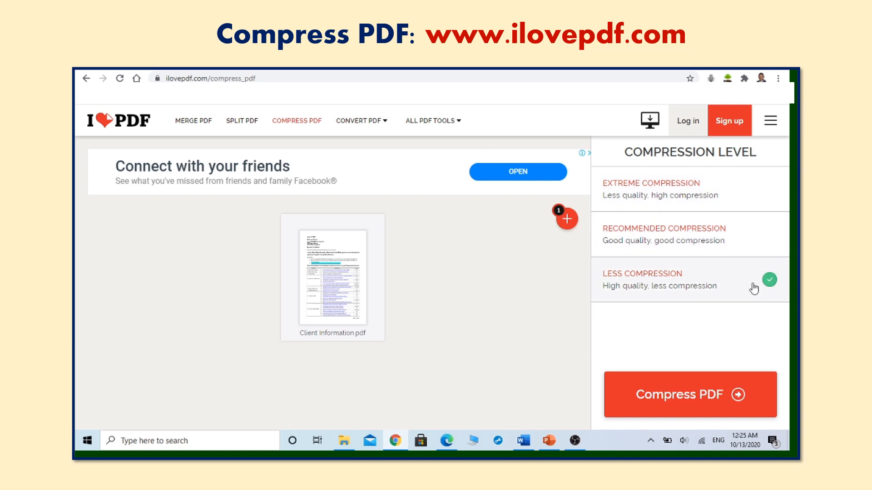
click(690, 234)
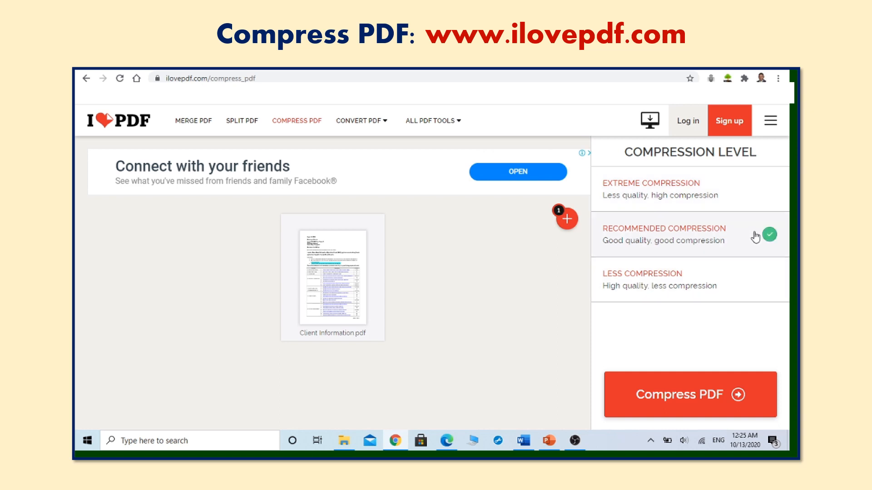
click(690, 394)
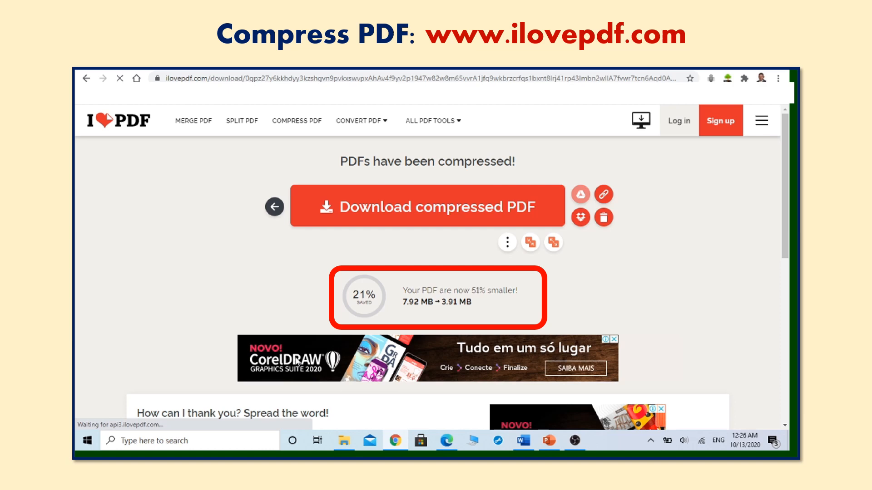
- Download the compressed Client Information PDF, reduced from 7.92 MB to 3.91 MB
click(428, 206)
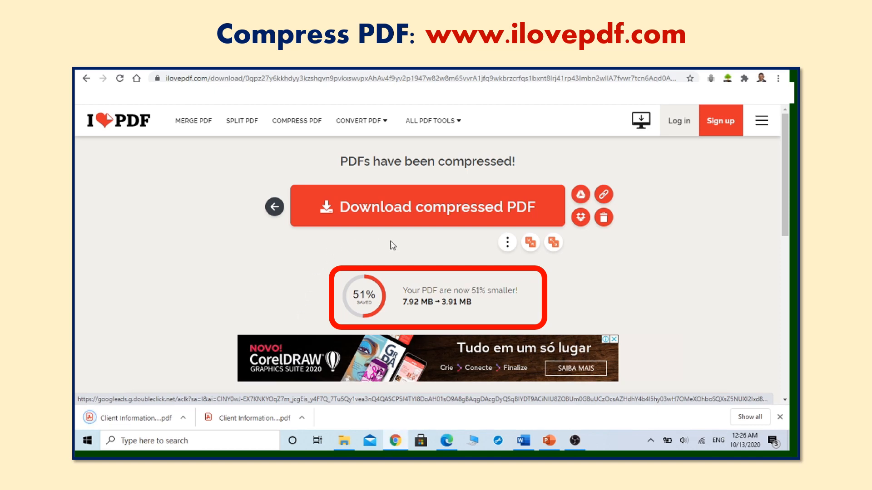
mouse_move(345, 303)
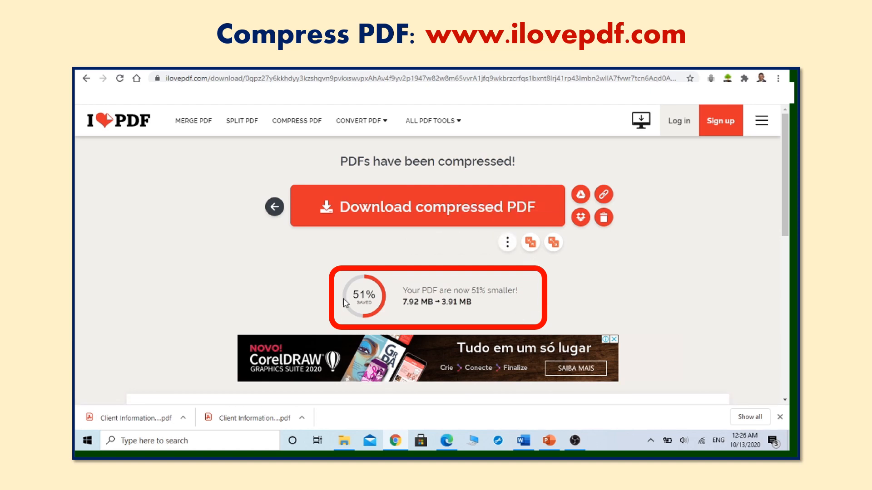
mouse_move(473, 262)
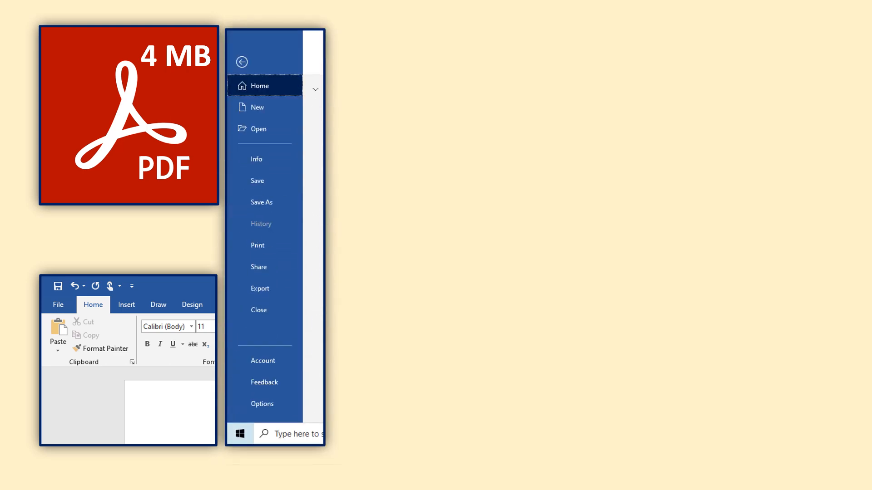
- Save a copy of the SOP document as a PDF optimized for minimum size
click(262, 201)
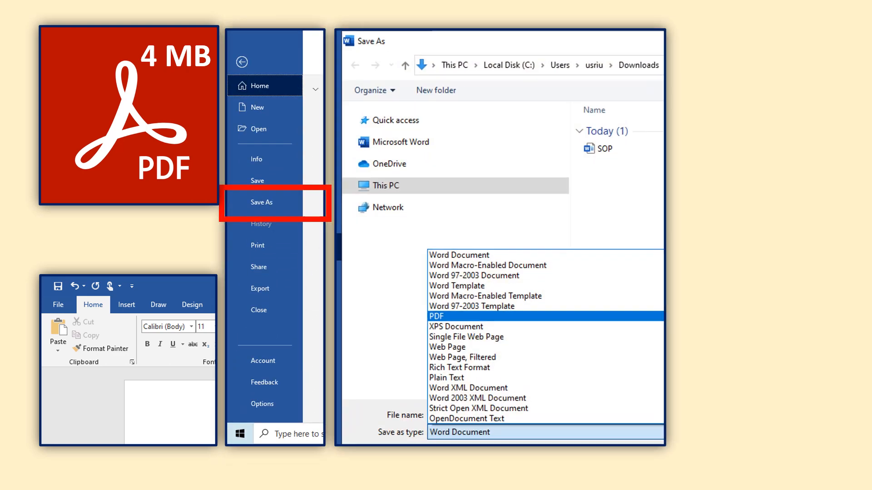
click(437, 316)
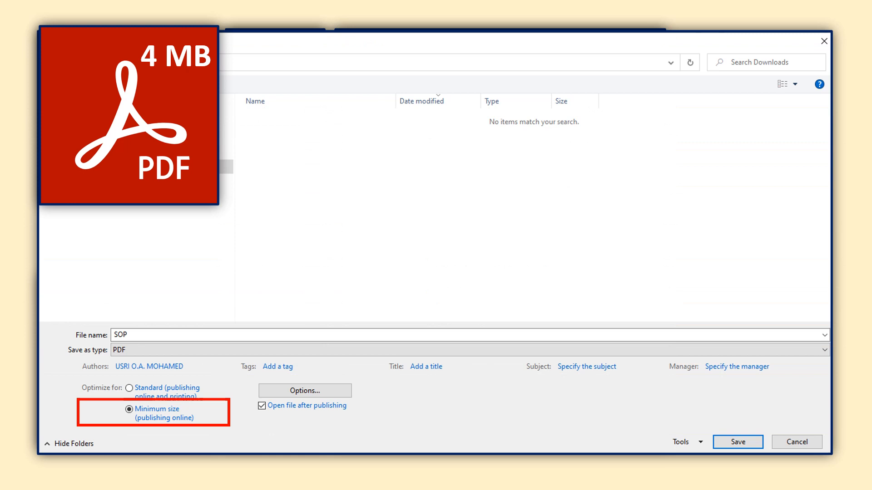